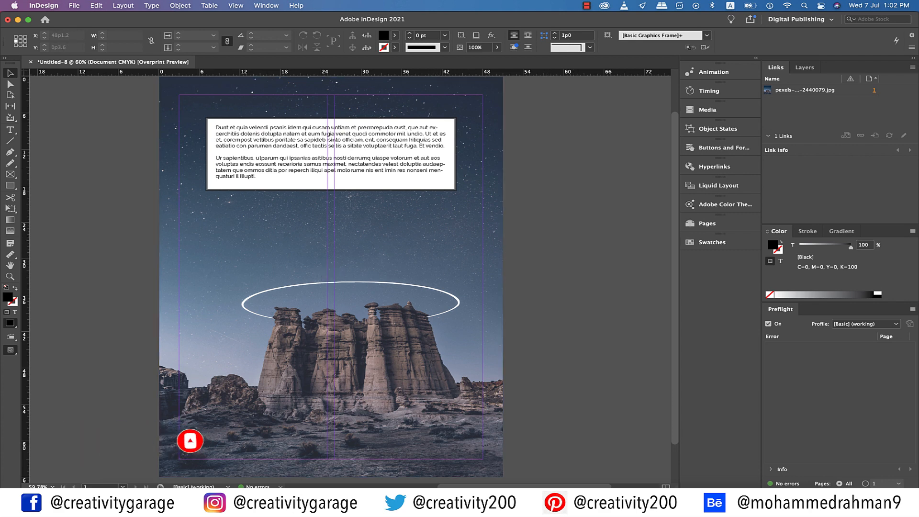
# Show the Separations Preview panel with all CMYK ink plates visible.
pyautogui.moveTo(189, 441); pyautogui.dragTo(330, 276)
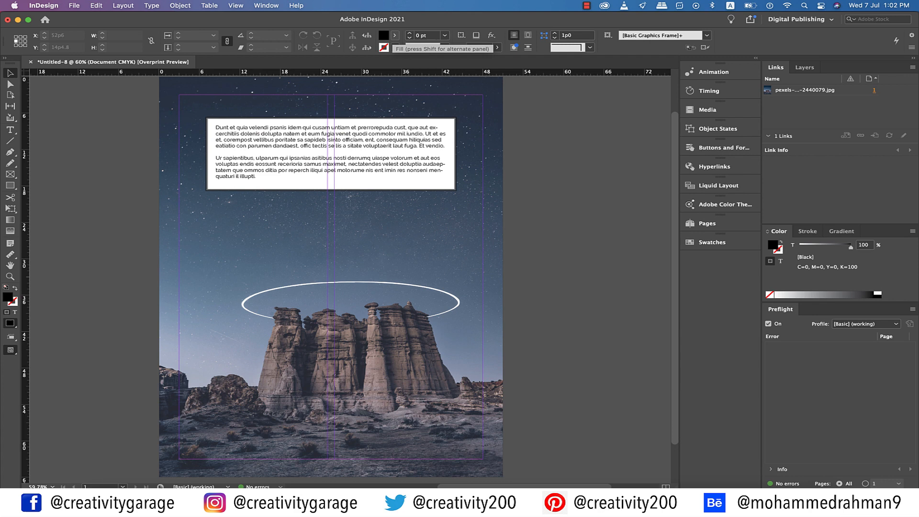
pyautogui.click(266, 5)
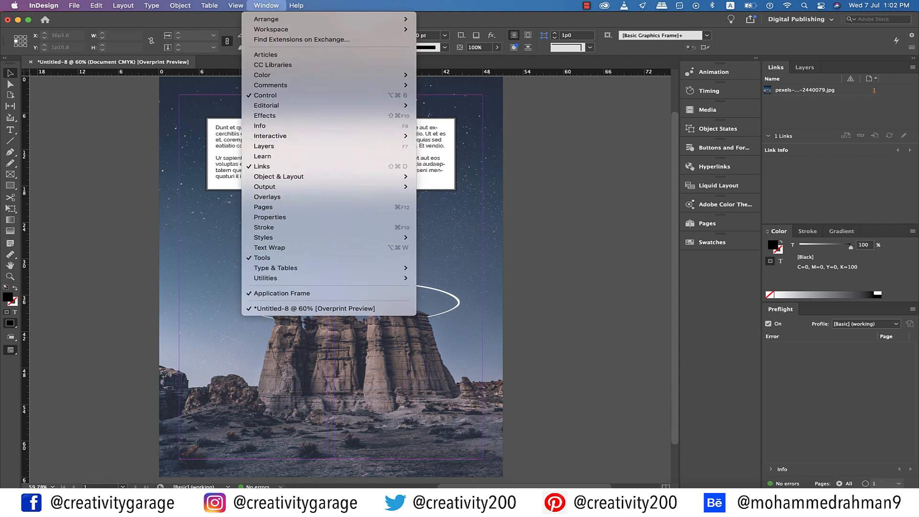
pyautogui.moveTo(264, 186)
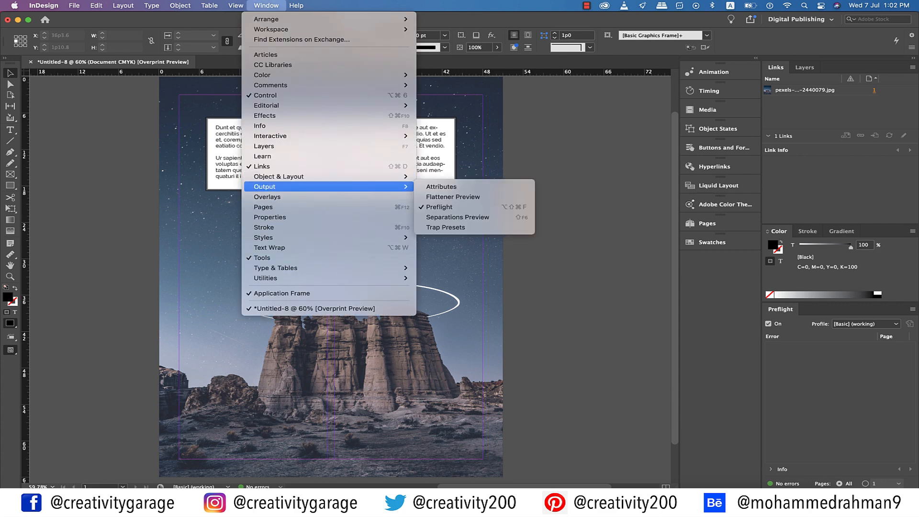
pyautogui.click(458, 217)
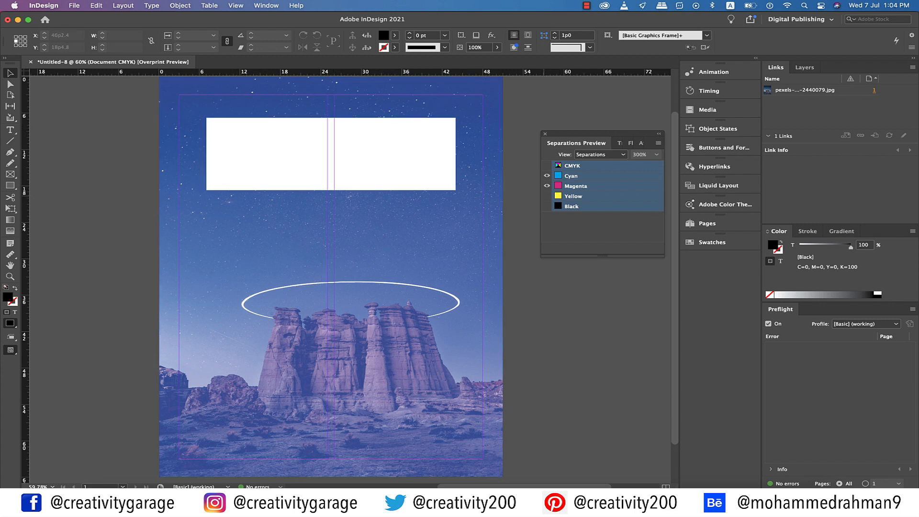
pyautogui.click(547, 196)
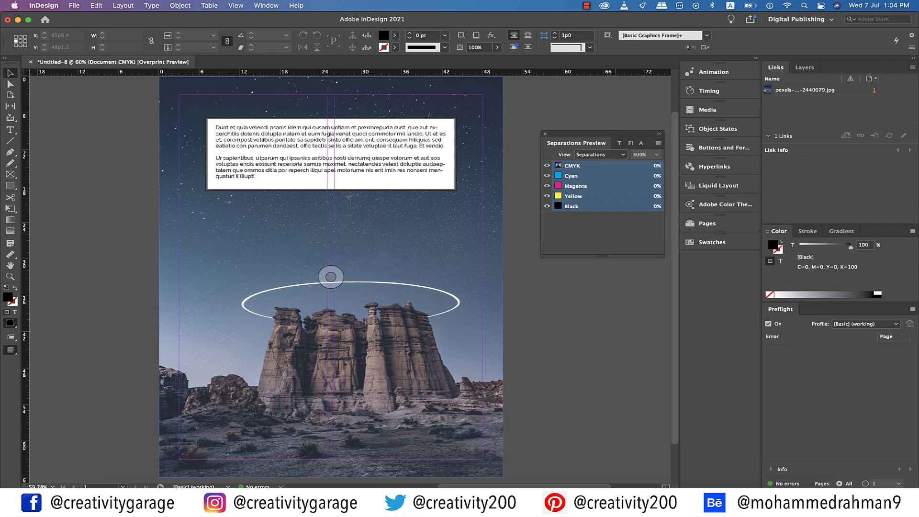
# Draw a rectangle across the poster's bottom and fill it with the C=100 M=90 Y=10 K=0 swatch.
pyautogui.moveTo(331, 276); pyautogui.dragTo(330, 303)
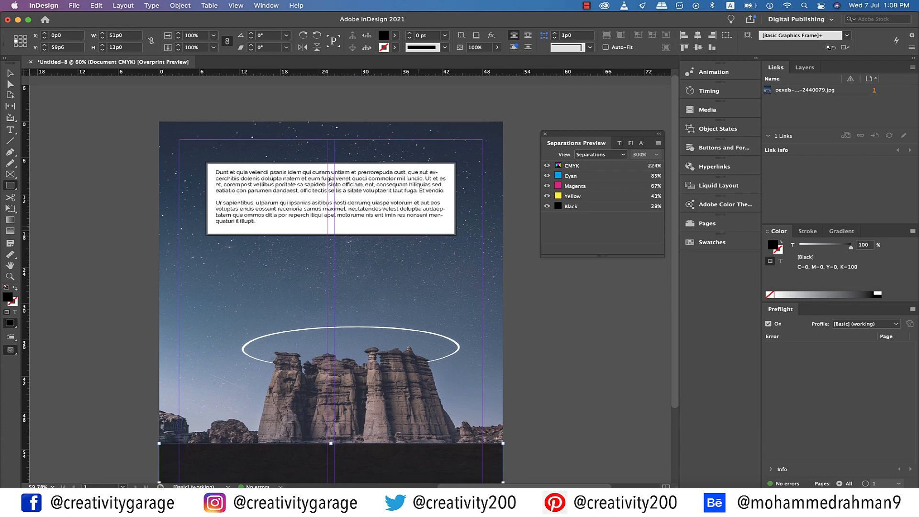
pyautogui.click(395, 46)
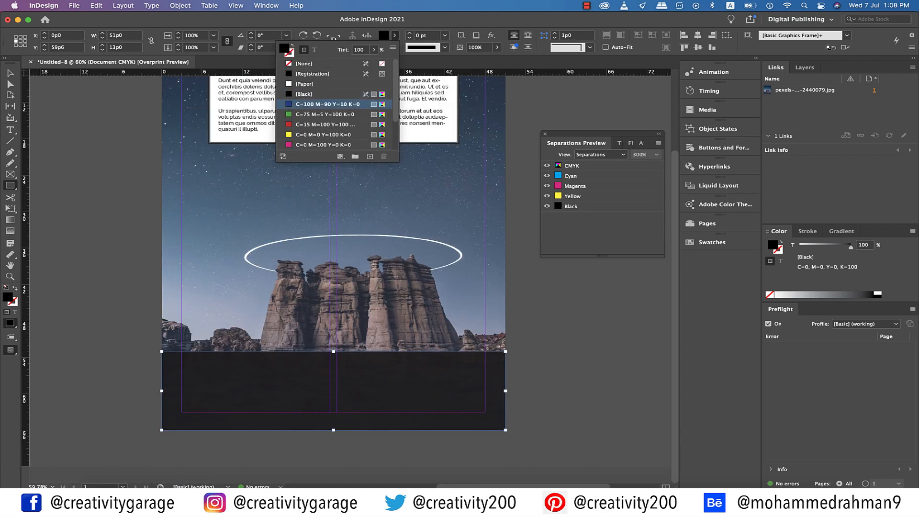
pyautogui.click(328, 104)
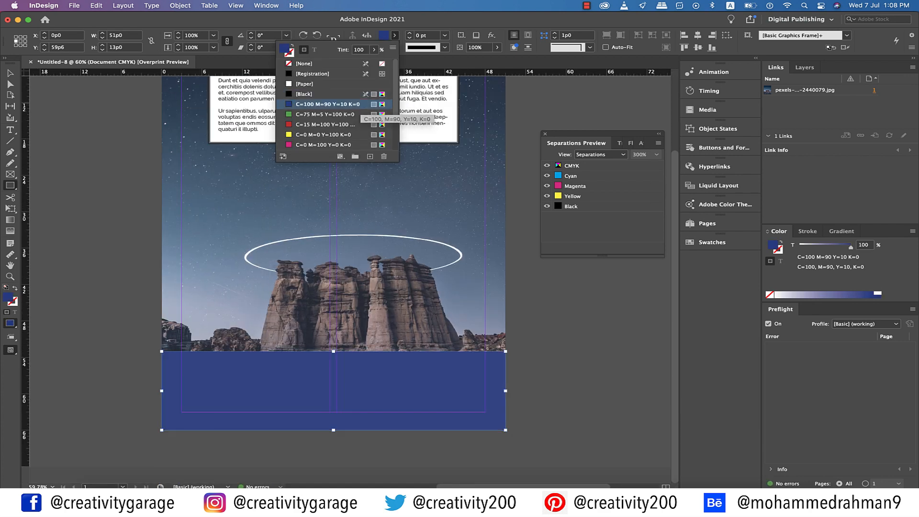
pyautogui.rightClick(325, 104)
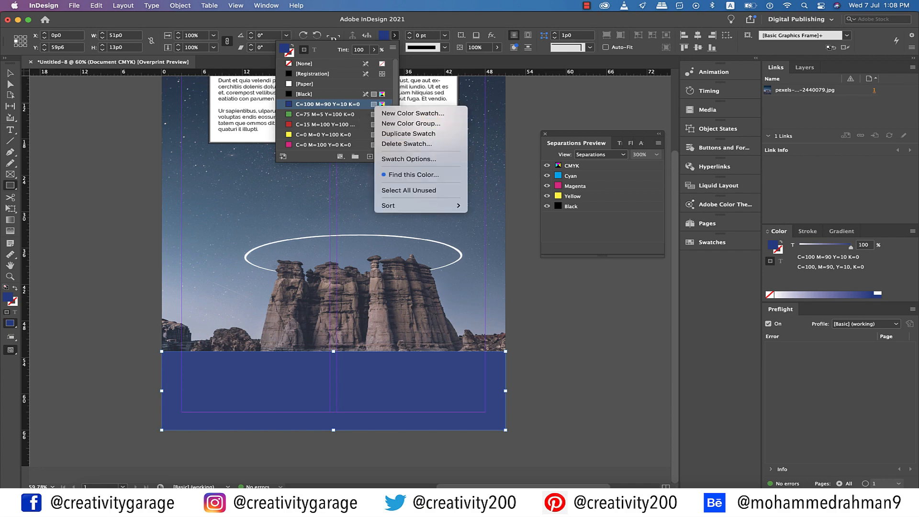
# Change the blue swatch to spot colour PANTONE 8484 C from the PANTONE+ Metallic Coated library.
pyautogui.click(409, 159)
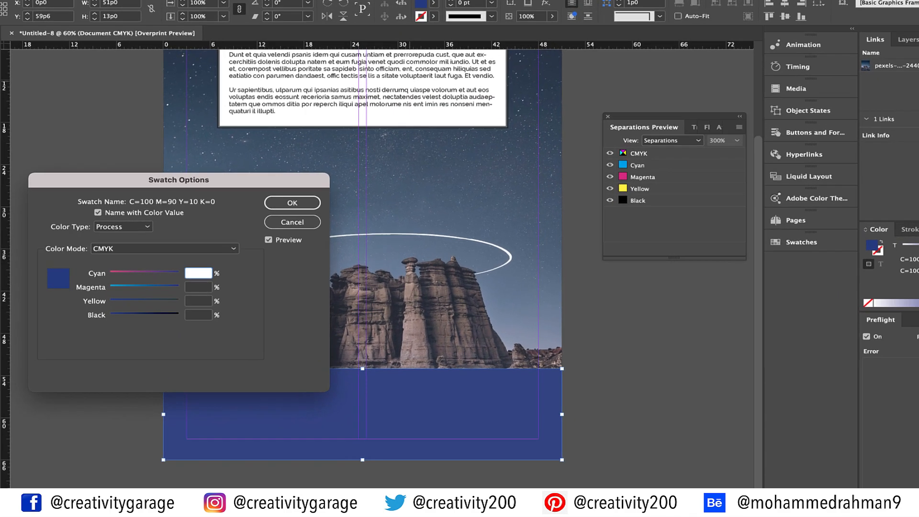
pyautogui.click(124, 226)
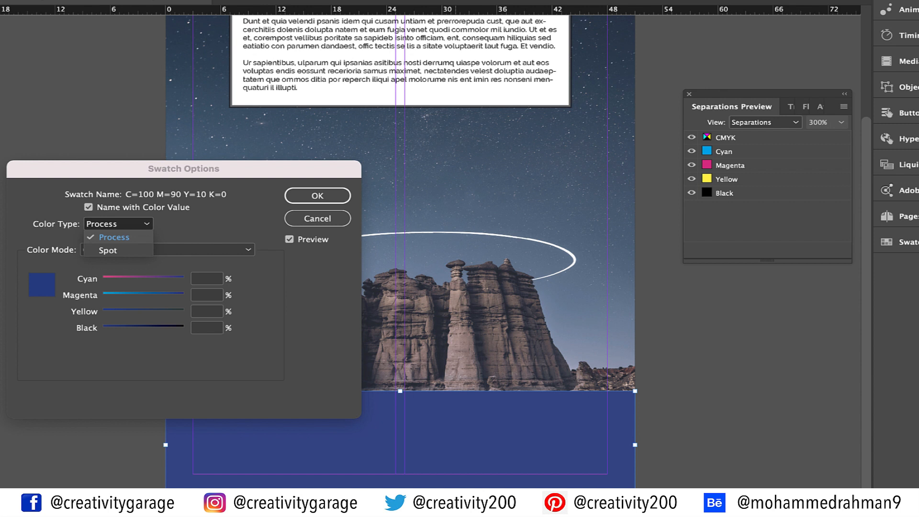
pyautogui.click(107, 250)
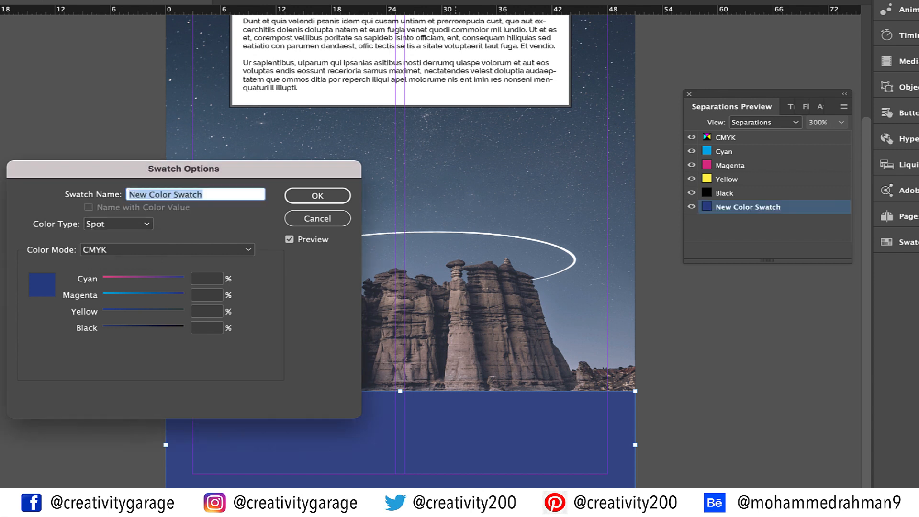
pyautogui.click(166, 249)
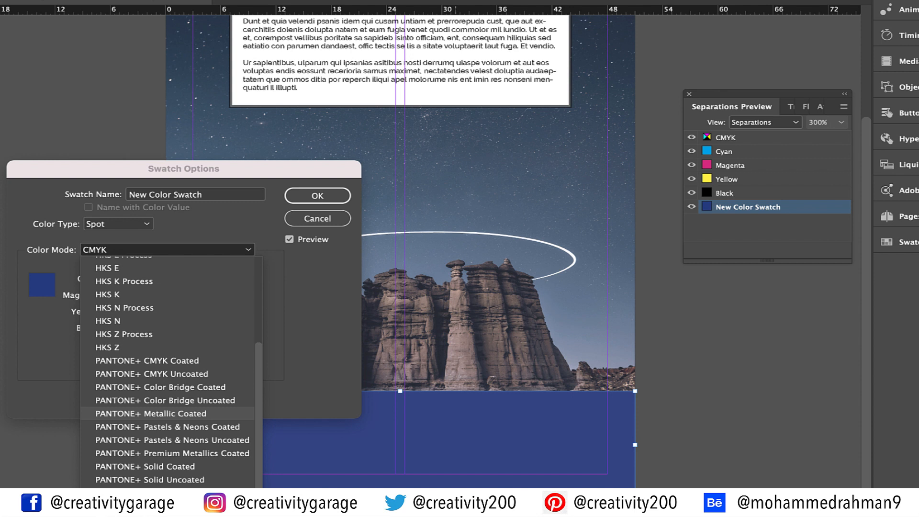
pyautogui.click(151, 414)
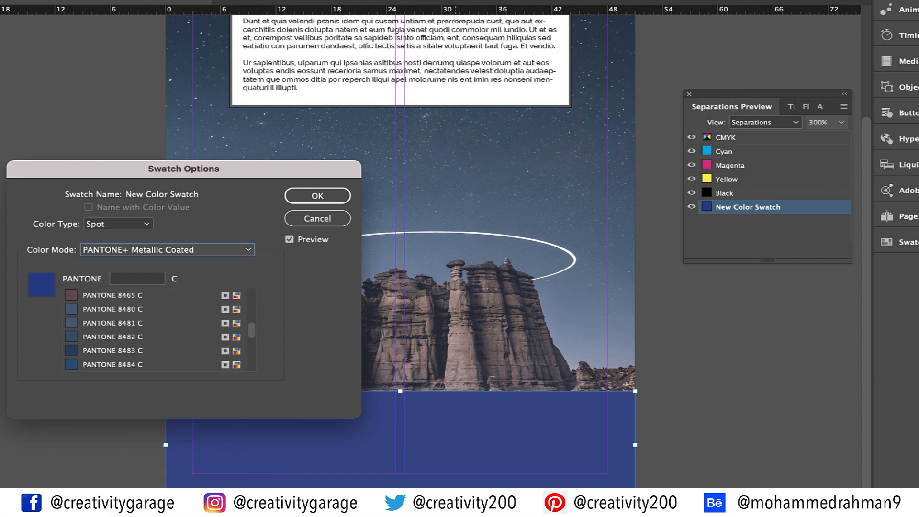
pyautogui.moveTo(113, 364)
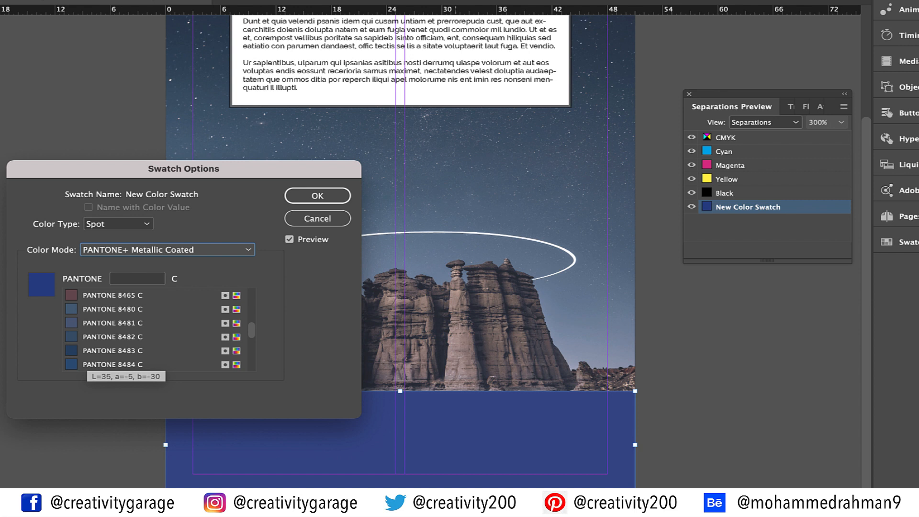
pyautogui.click(112, 364)
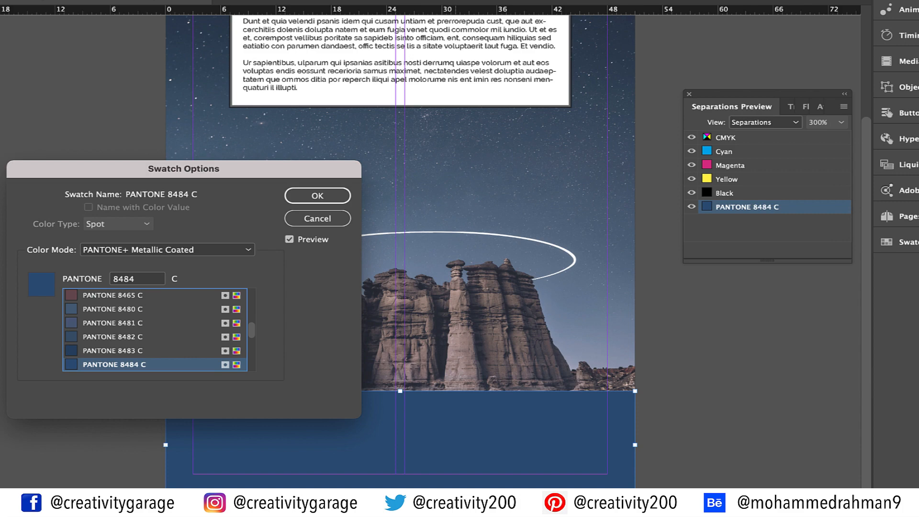
pyautogui.click(317, 195)
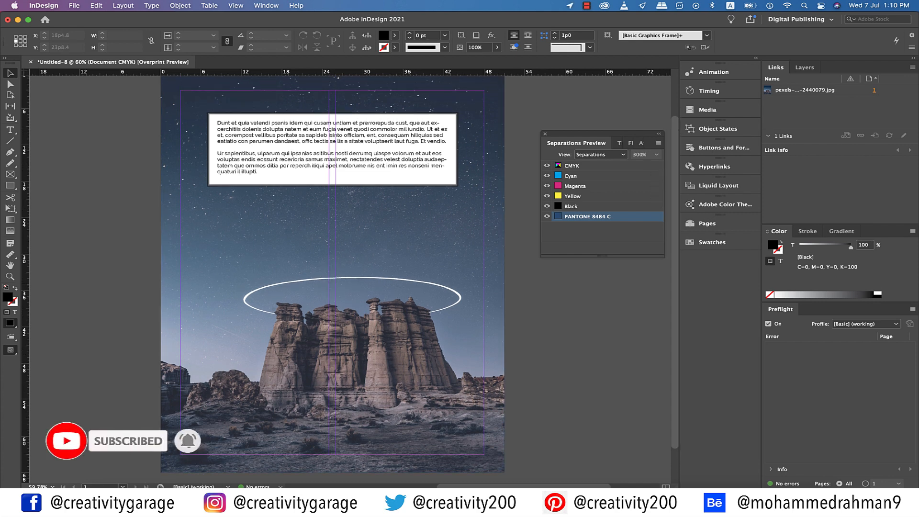
# Save the poster and package it into Export Folder on the Desktop with IDML and print PDF.
pyautogui.click(74, 6)
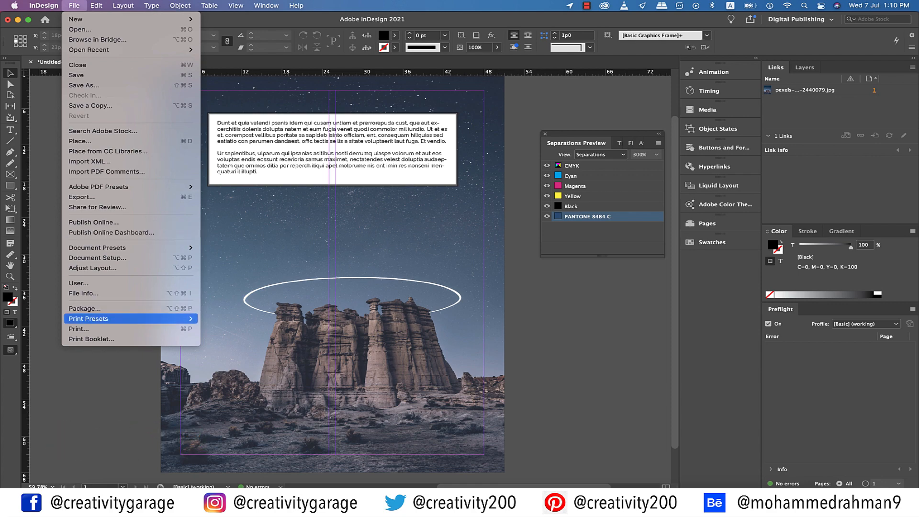
pyautogui.click(85, 308)
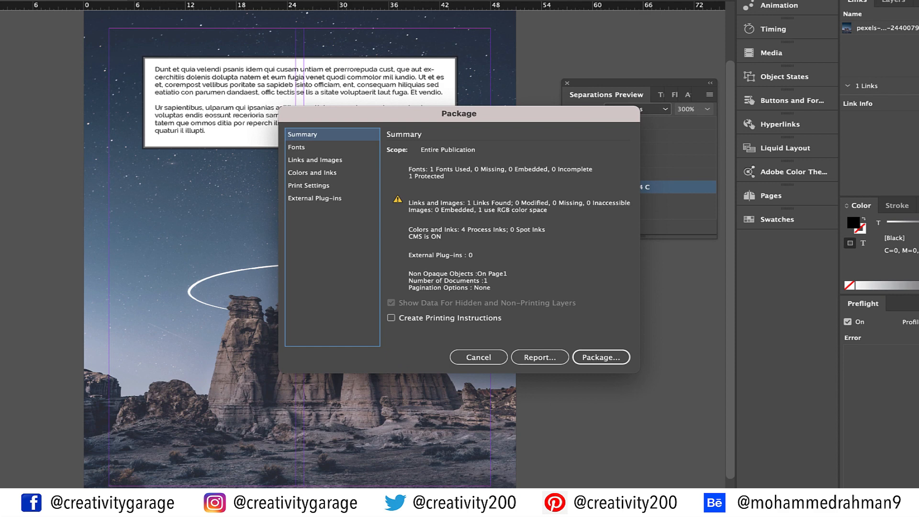
pyautogui.click(601, 357)
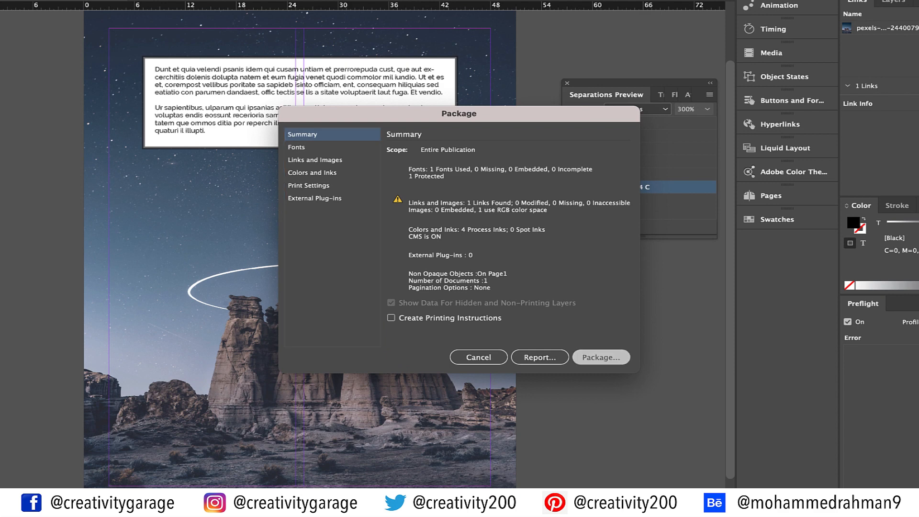
pyautogui.click(600, 357)
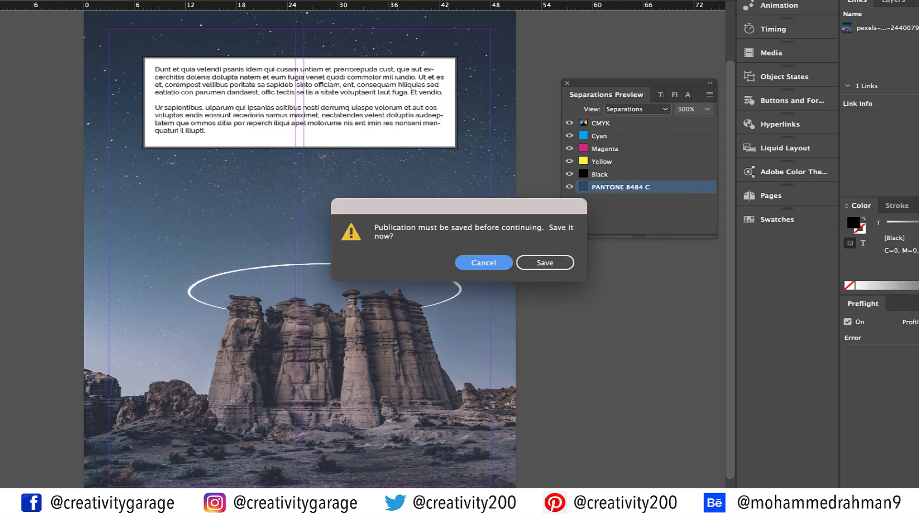
pyautogui.click(544, 262)
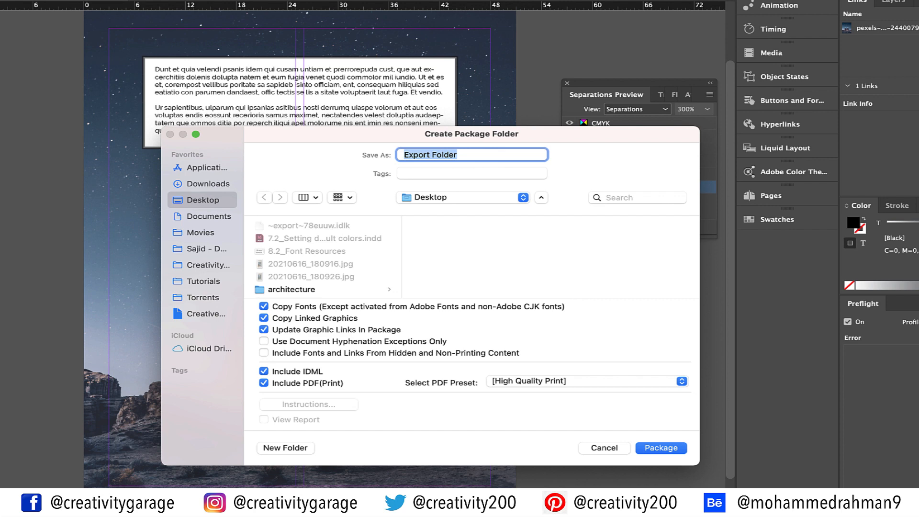
pyautogui.click(661, 448)
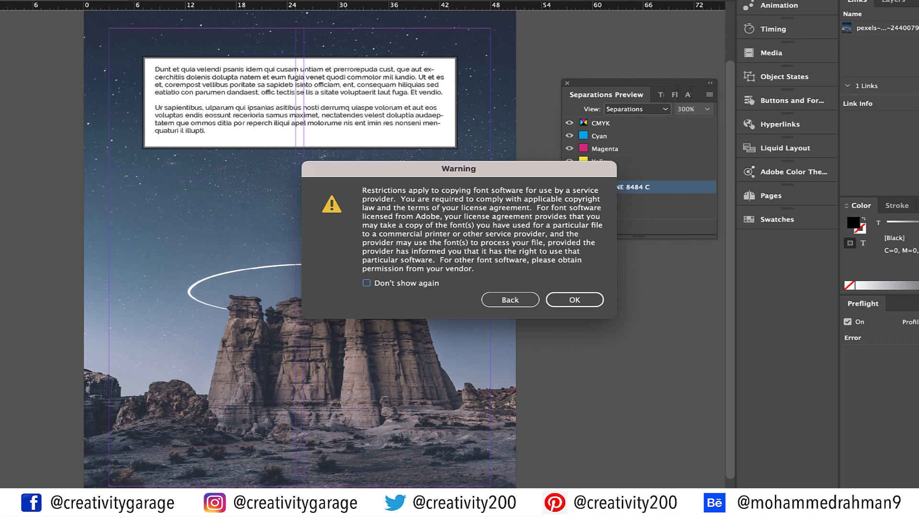
# Accept the font licensing warning so the package completes.
pyautogui.click(574, 300)
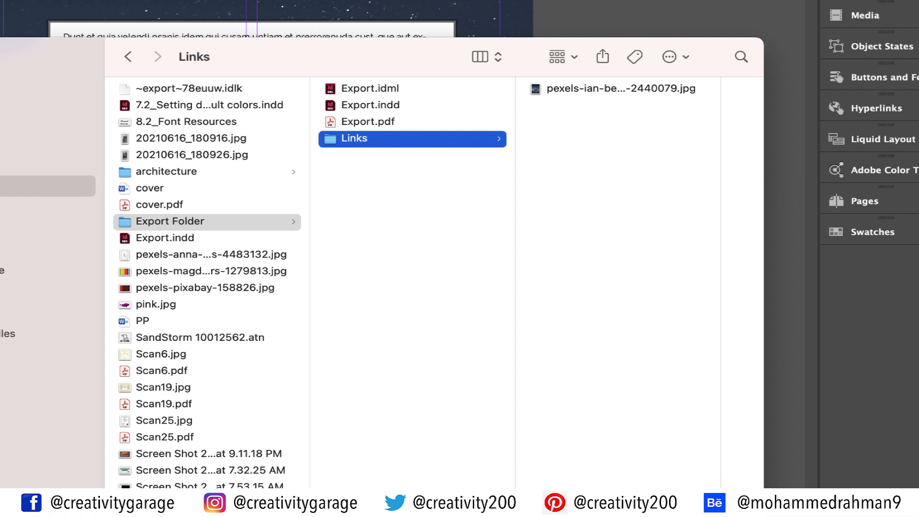
# Preview the packaged linked photo and Export.pdf in Finder, then return to the preflight options.
pyautogui.click(621, 88)
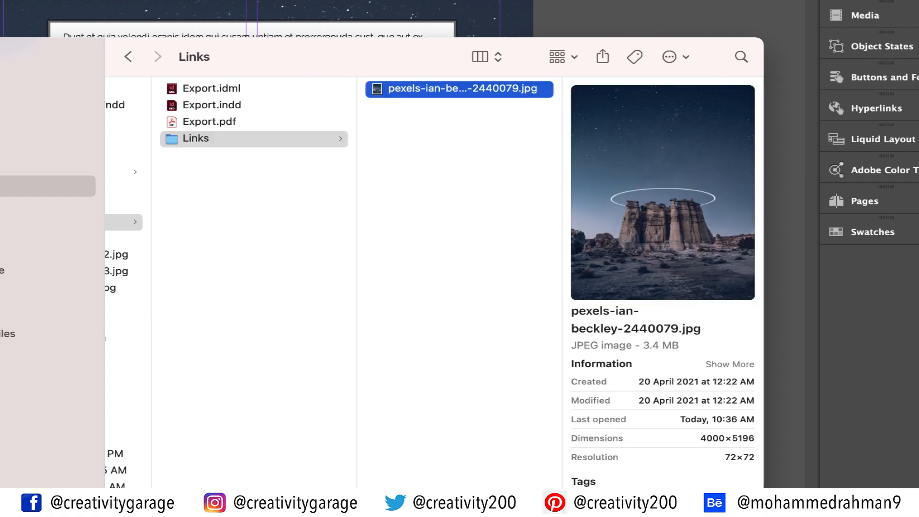
pyautogui.click(312, 122)
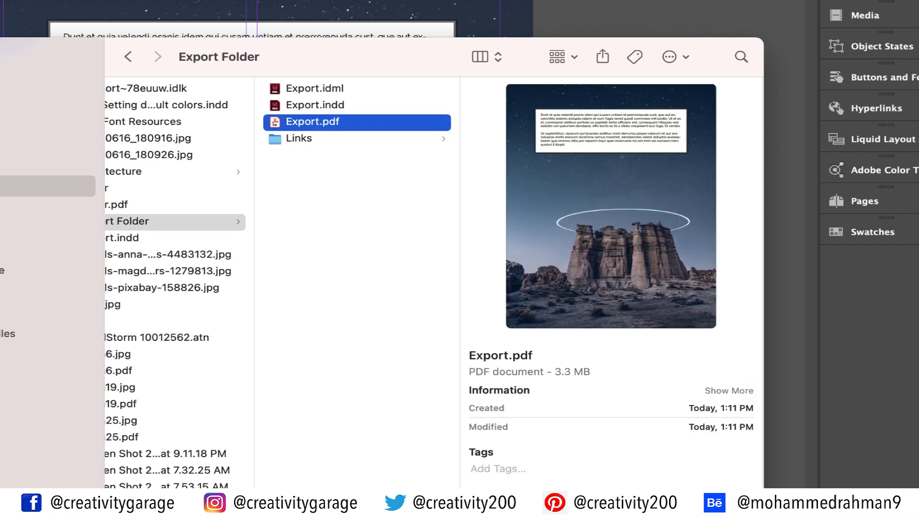
pyautogui.rightClick(150, 221)
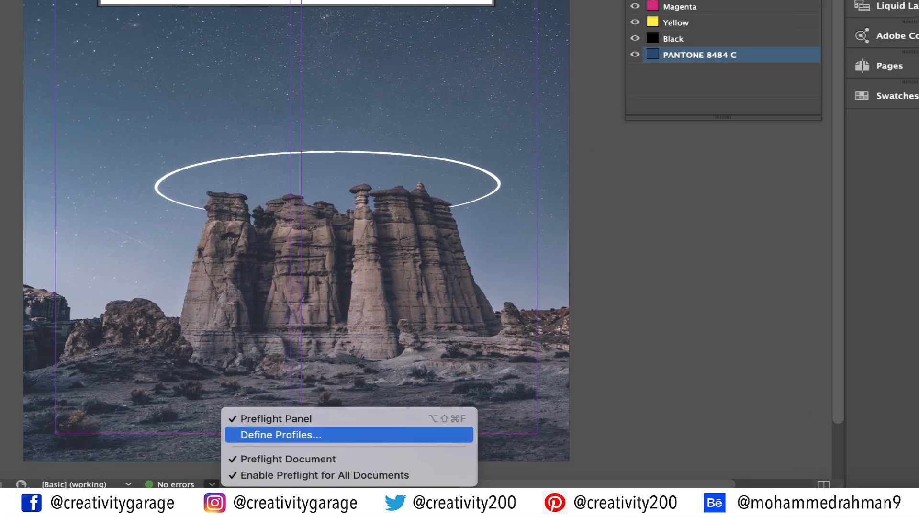
# Define a new preflight profile 'Indesign Print' checking image resolution minimums of 250, 250 and 800 ppi.
pyautogui.click(279, 435)
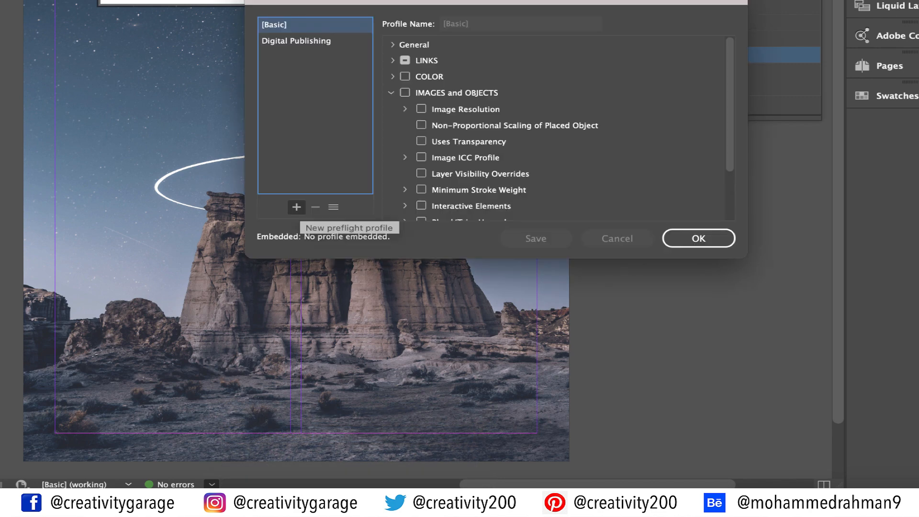
pyautogui.click(296, 207)
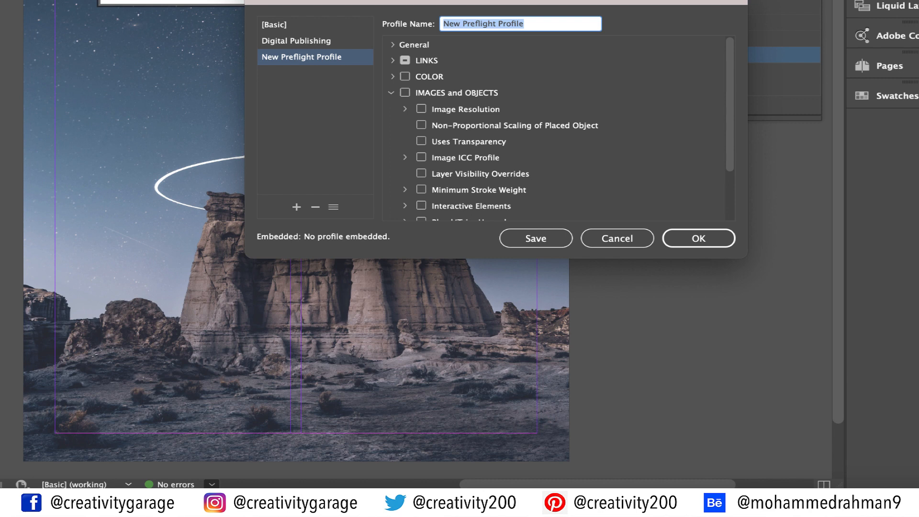
pyautogui.write('Indesign P')
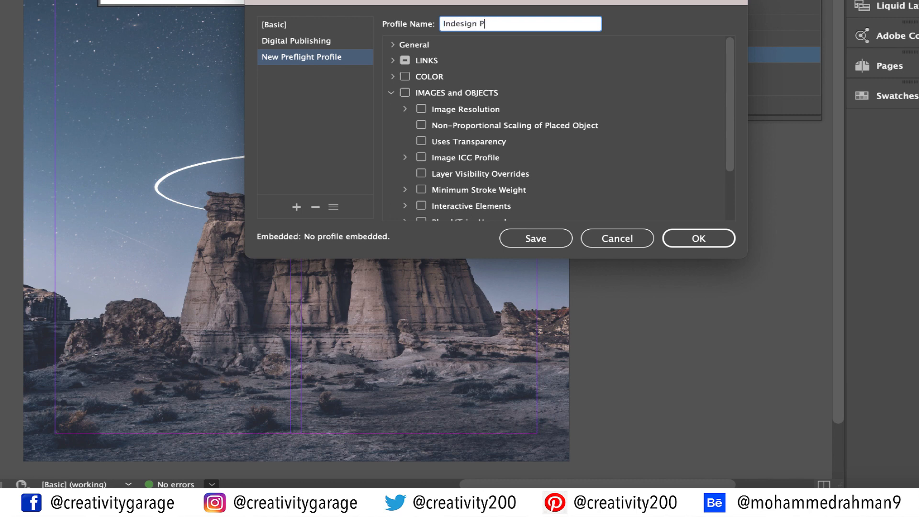
pyautogui.write('rint')
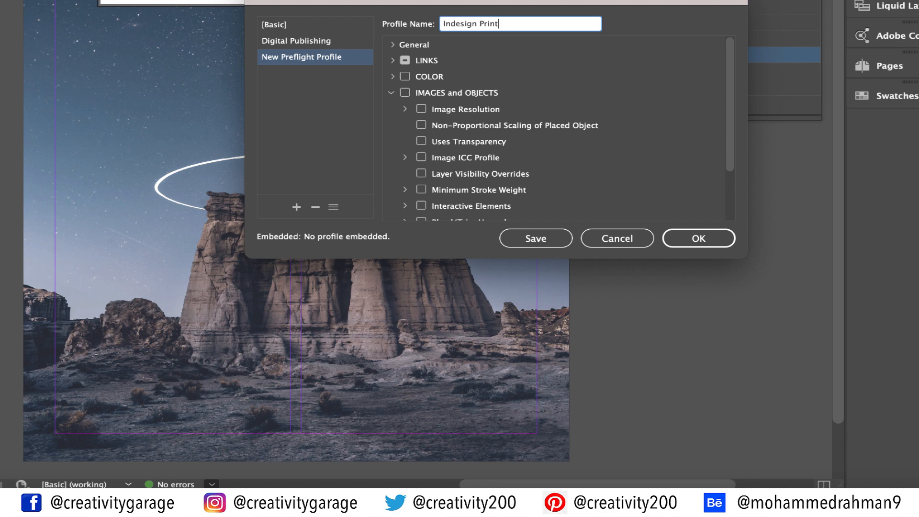
pyautogui.click(393, 77)
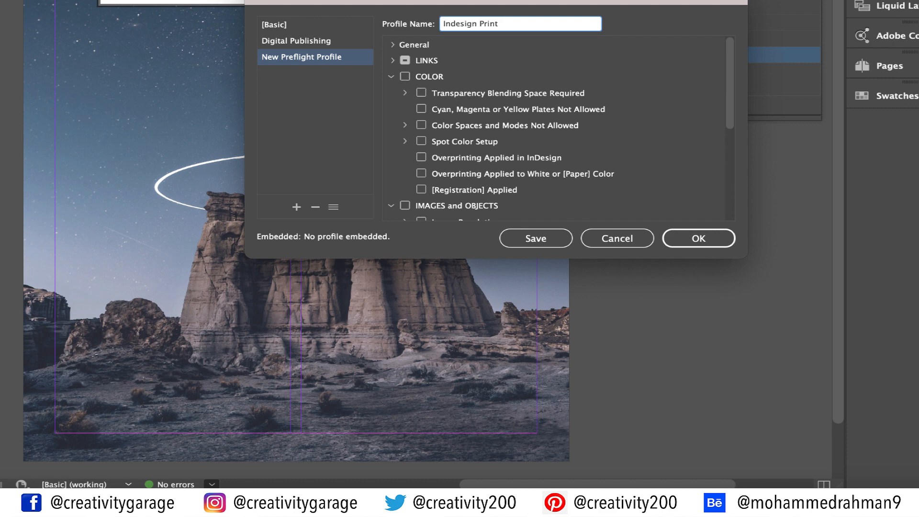
pyautogui.scroll(-3)
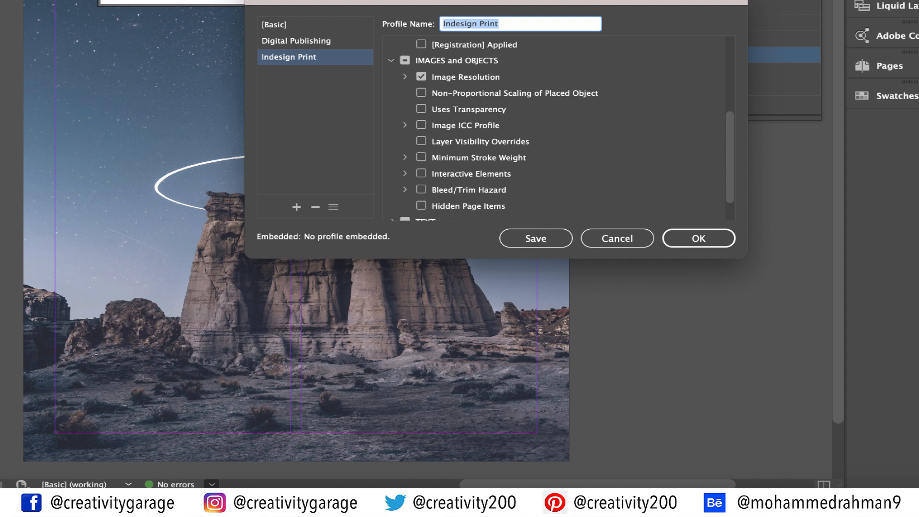
pyautogui.click(405, 77)
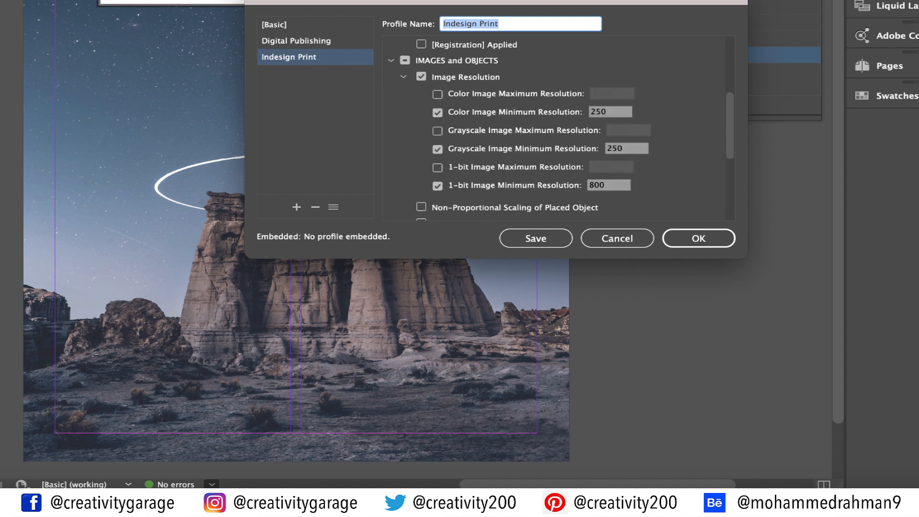
pyautogui.scroll(-3)
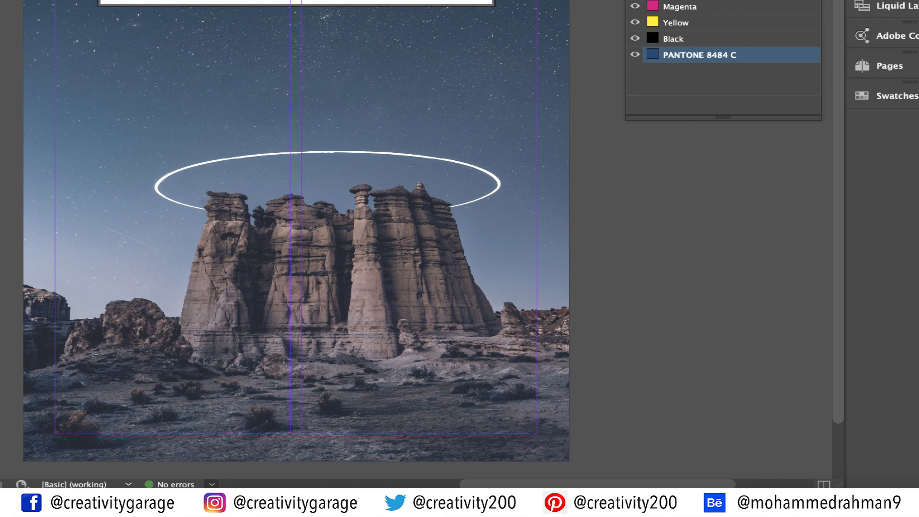
# Switch the document's active preflight profile to Indesign Print.
pyautogui.click(76, 485)
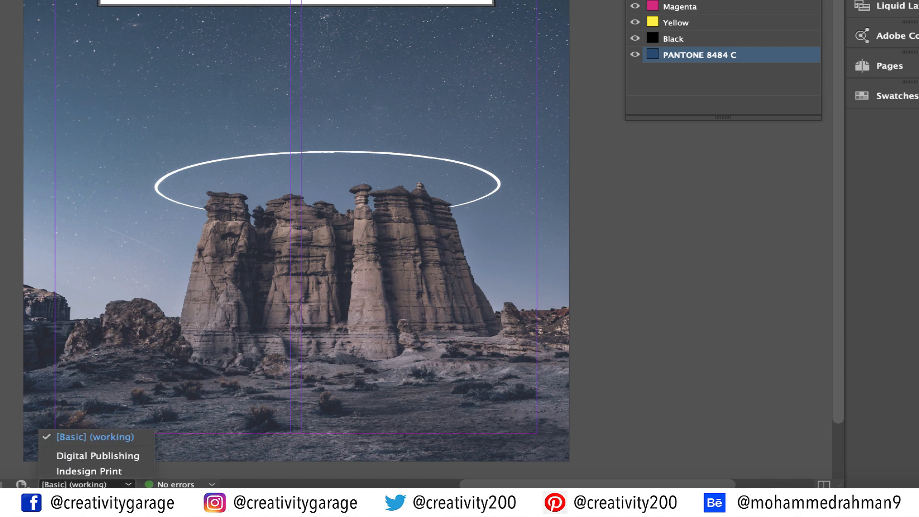
pyautogui.click(89, 471)
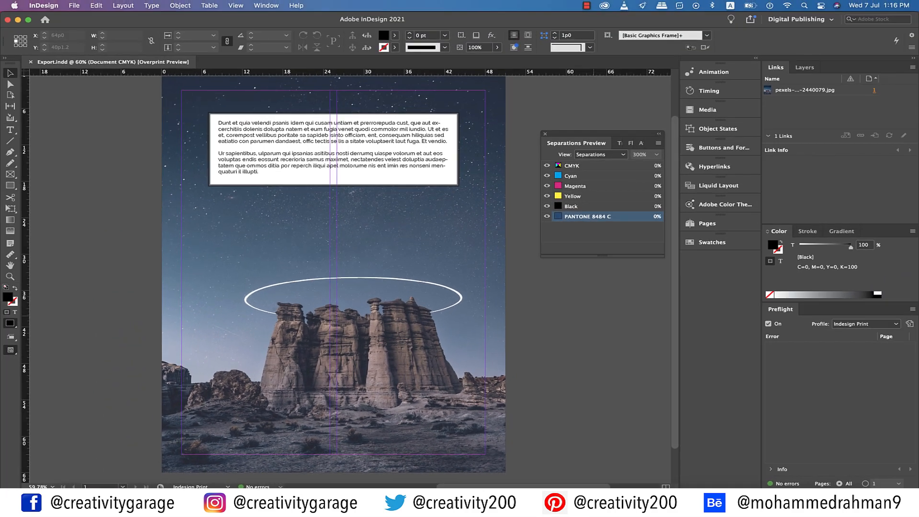
# Begin an Adobe PDF (Print) export named Export to the Desktop.
pyautogui.click(74, 6)
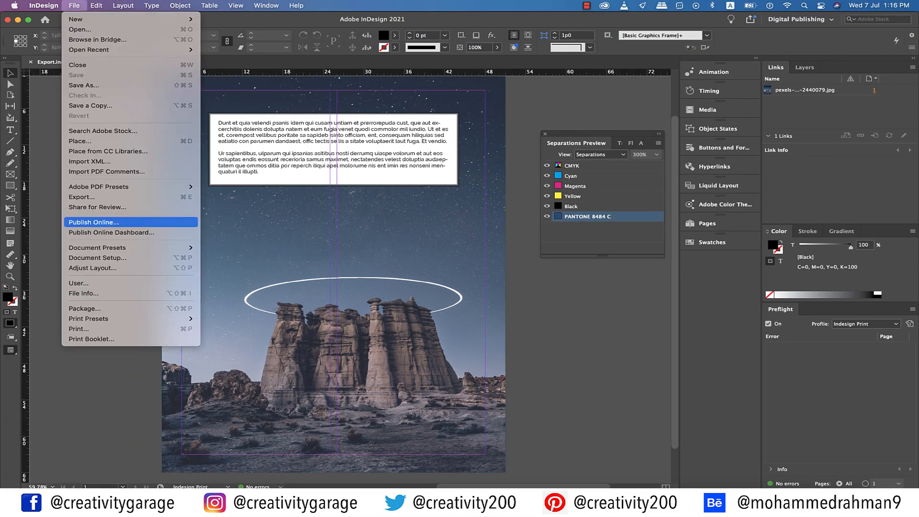
pyautogui.click(82, 197)
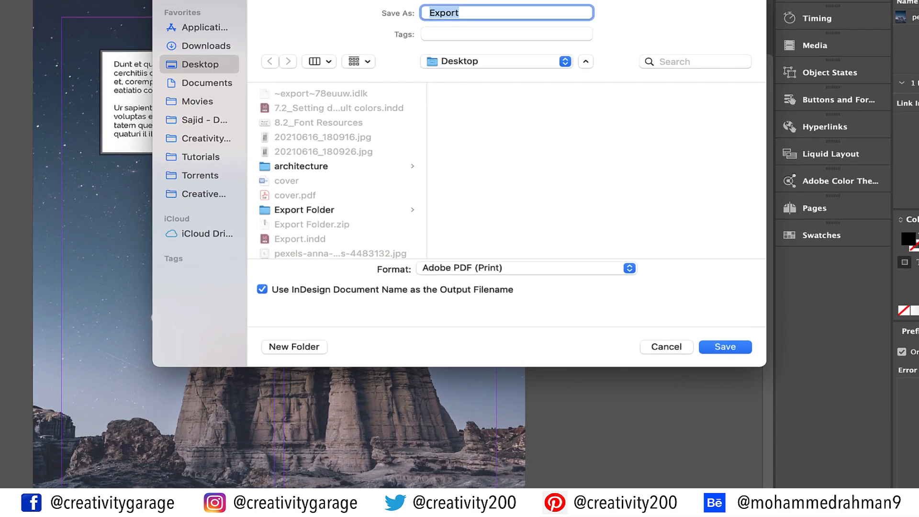
pyautogui.click(525, 268)
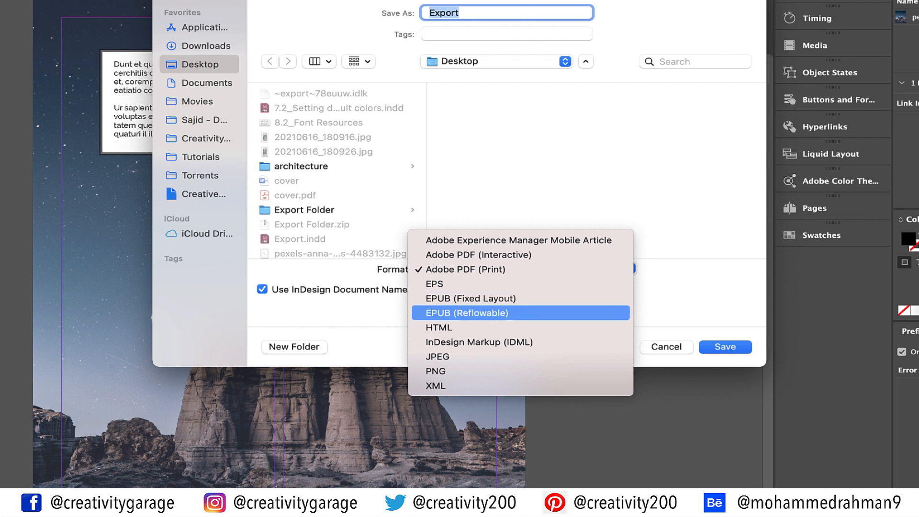
pyautogui.moveTo(439, 327)
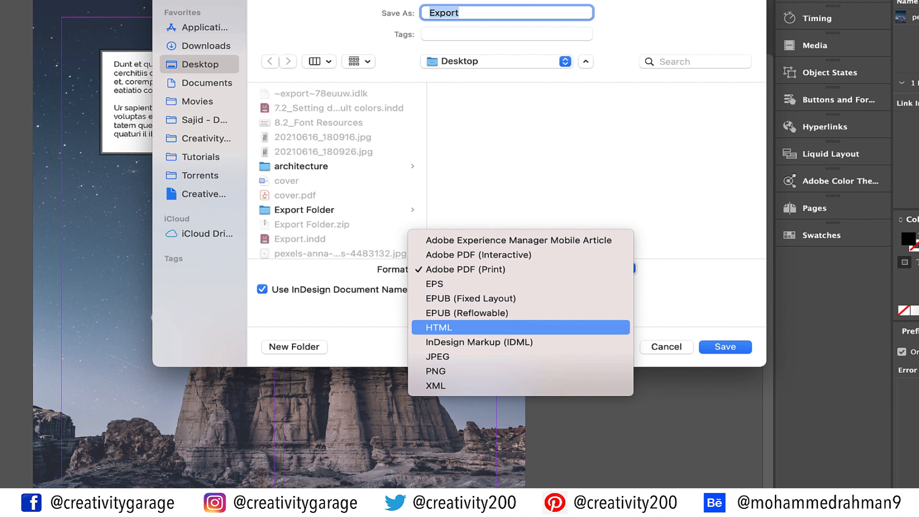
pyautogui.moveTo(436, 357)
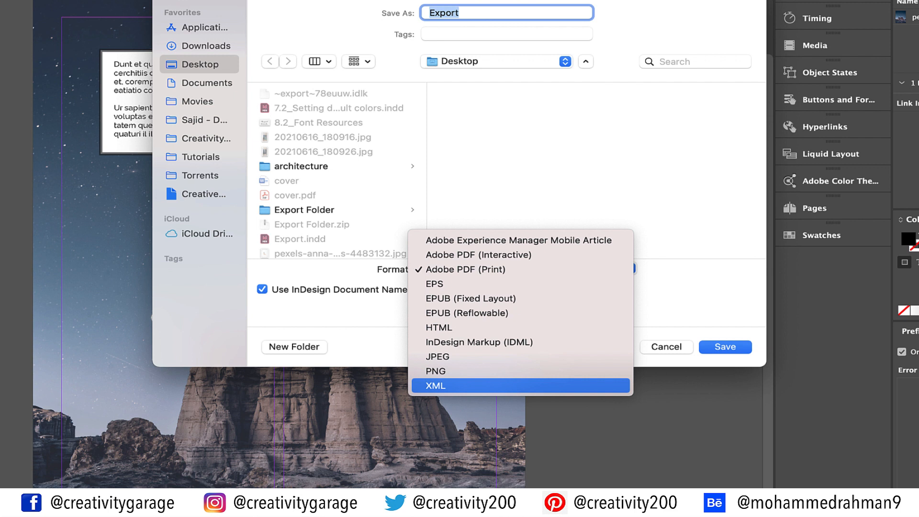
pyautogui.moveTo(464, 269)
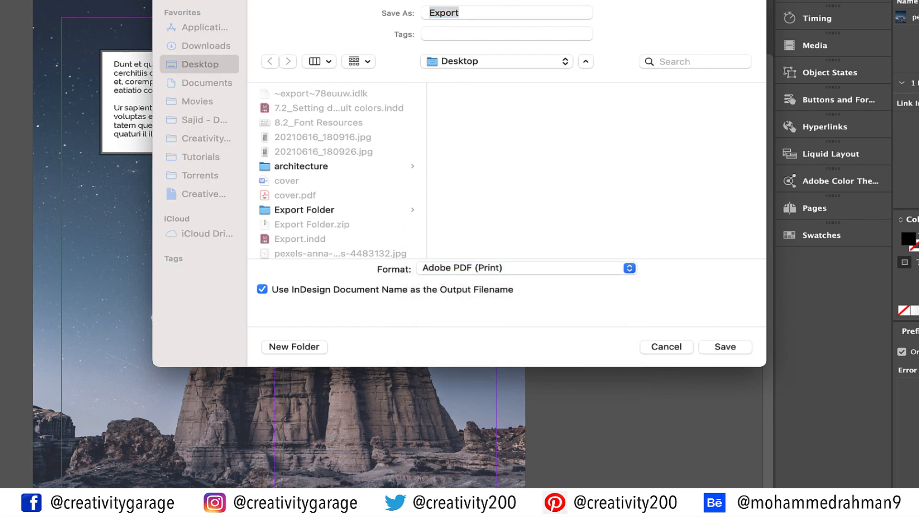
# Keep the [High Quality Print] preset and add crop marks to the exported PDF.
pyautogui.click(724, 347)
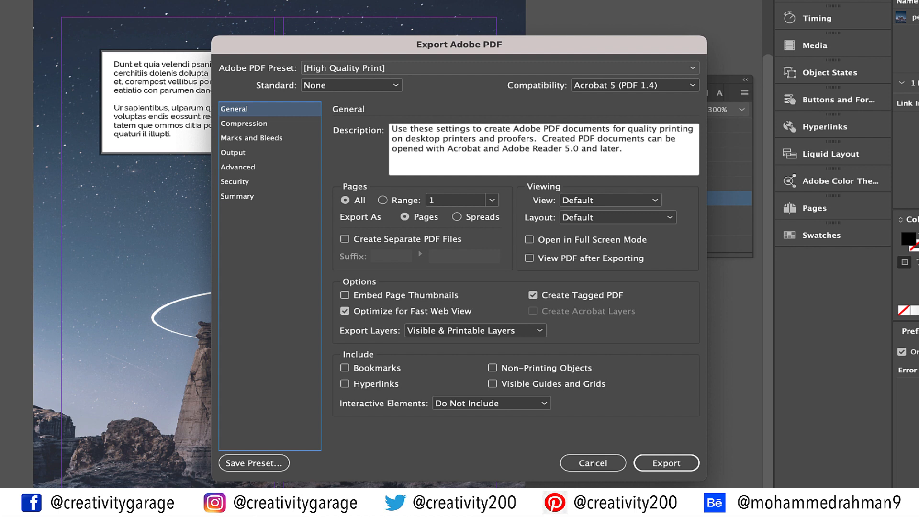
pyautogui.click(498, 67)
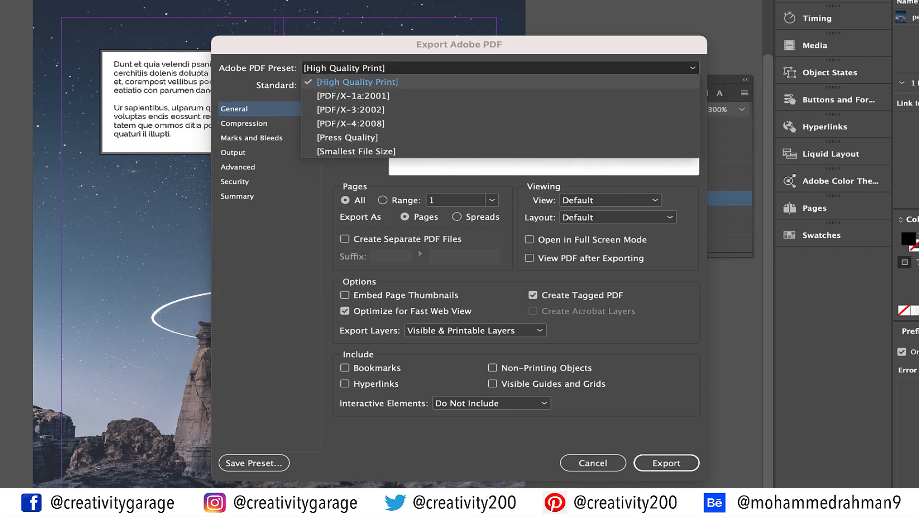
pyautogui.click(357, 82)
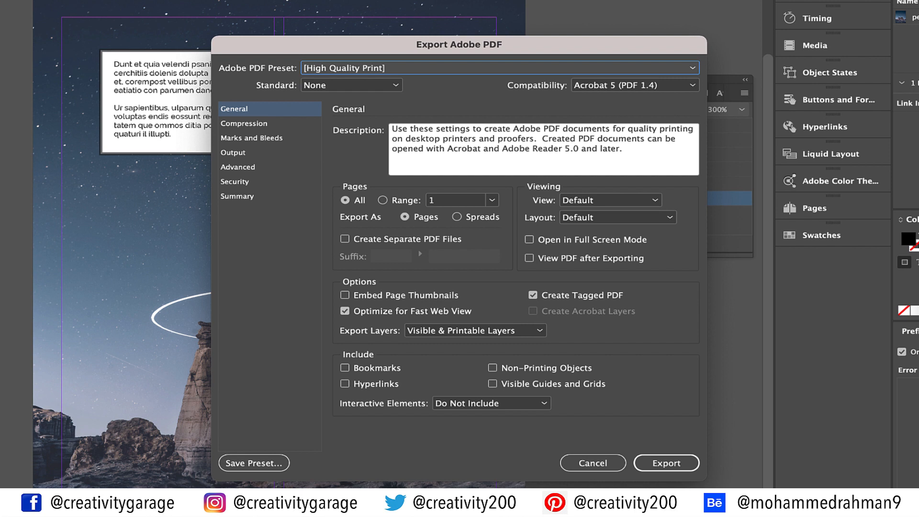
pyautogui.click(252, 138)
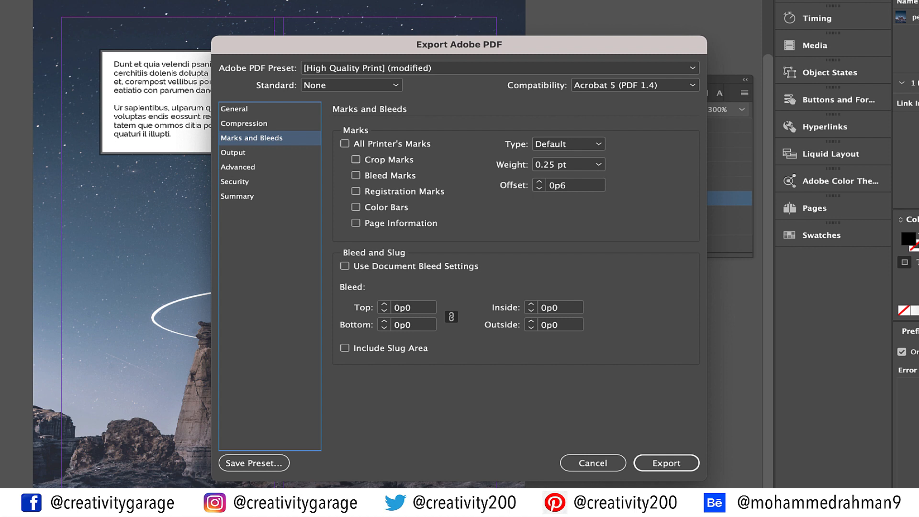
pyautogui.click(356, 160)
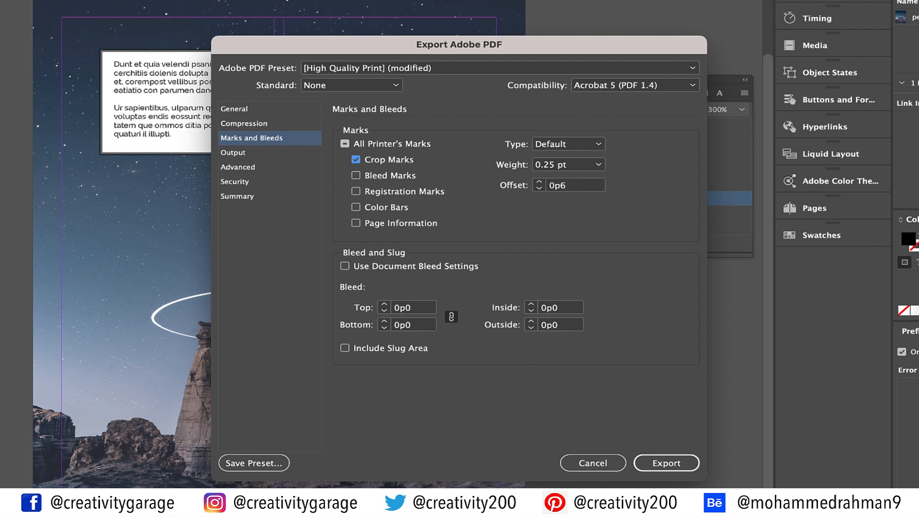
# Leave the open-password security off and export Export.pdf to the Desktop.
pyautogui.click(236, 182)
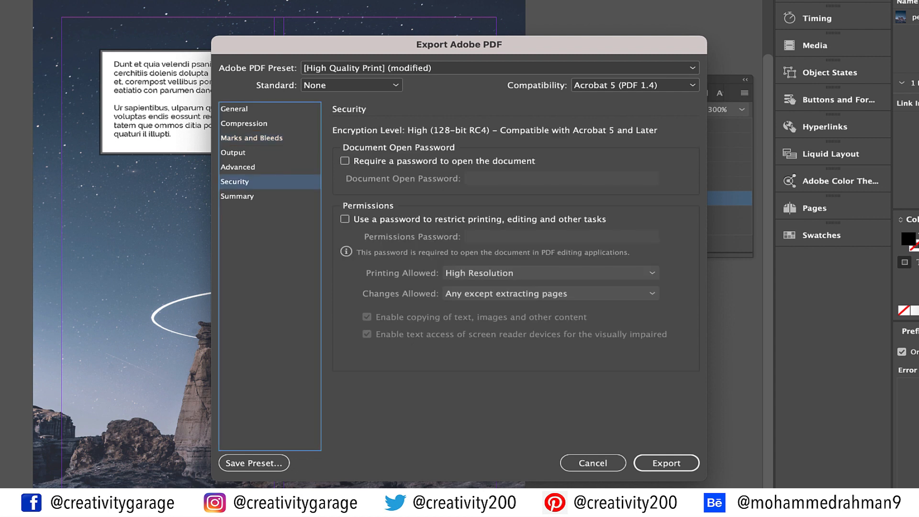
pyautogui.click(344, 161)
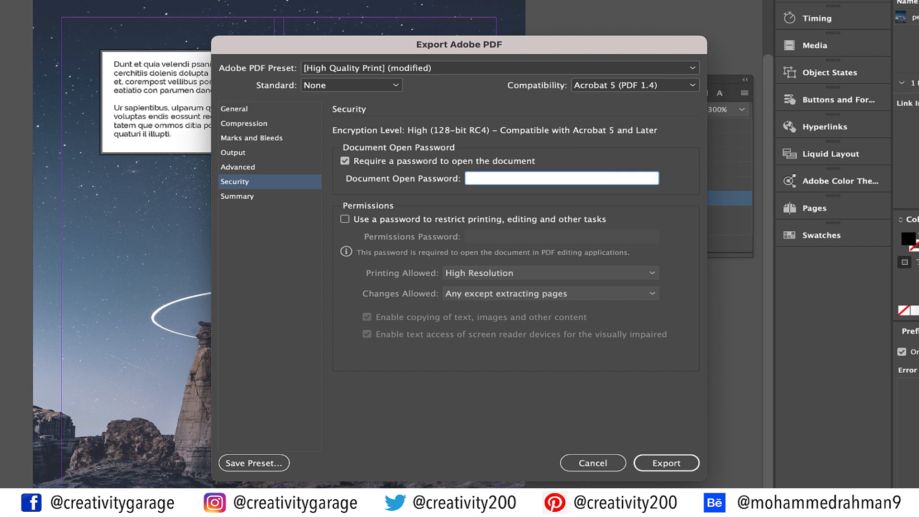
pyautogui.click(344, 161)
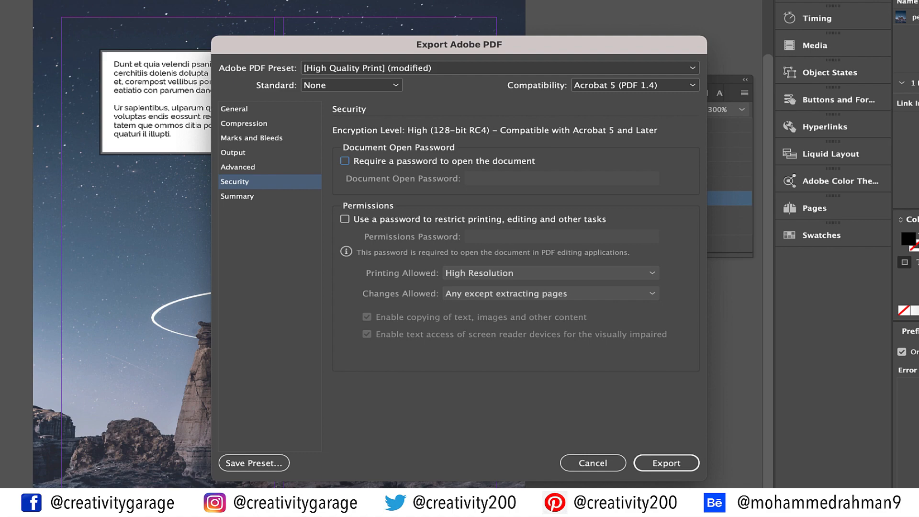
pyautogui.click(592, 463)
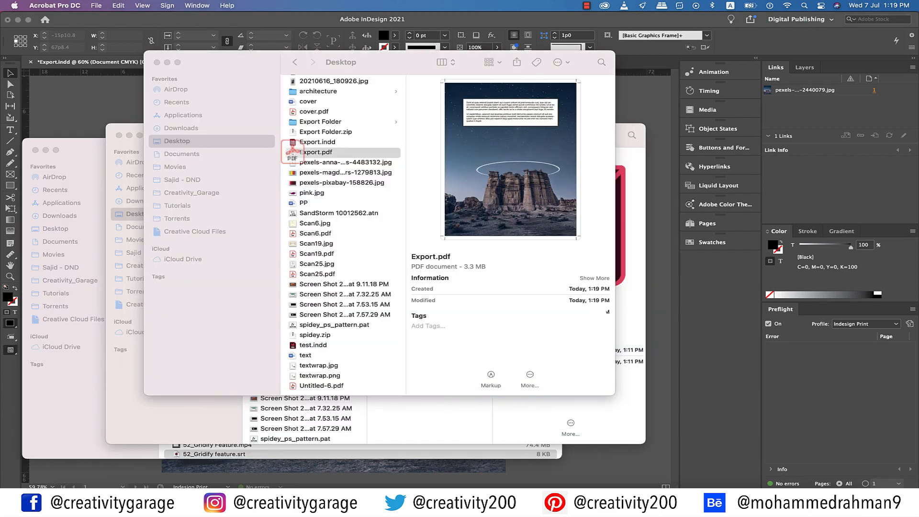
# Open Export.pdf in Acrobat and zoom to page level to see the whole crop-marked poster.
pyautogui.doubleClick(315, 152)
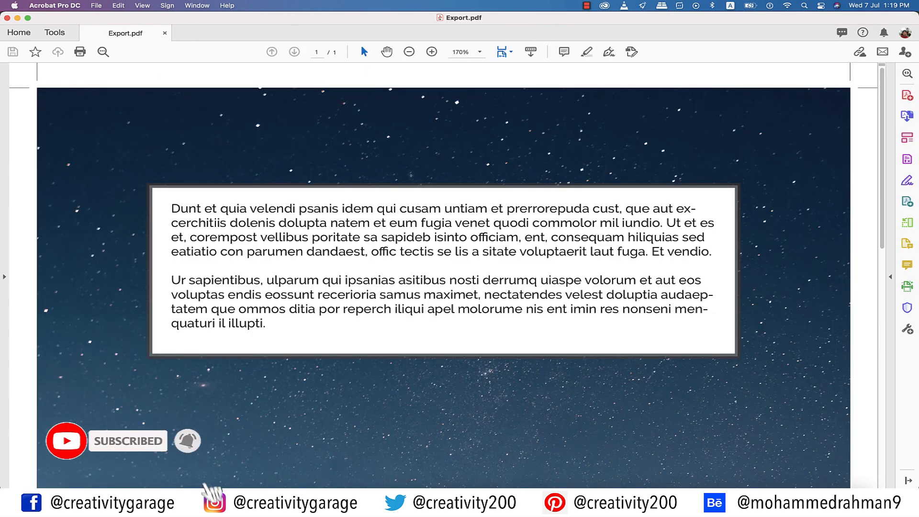
pyautogui.click(479, 52)
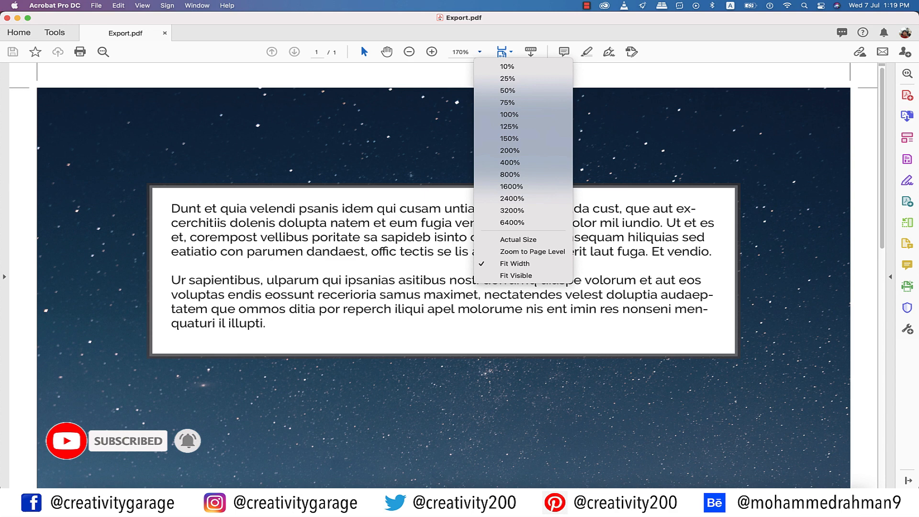
pyautogui.click(506, 102)
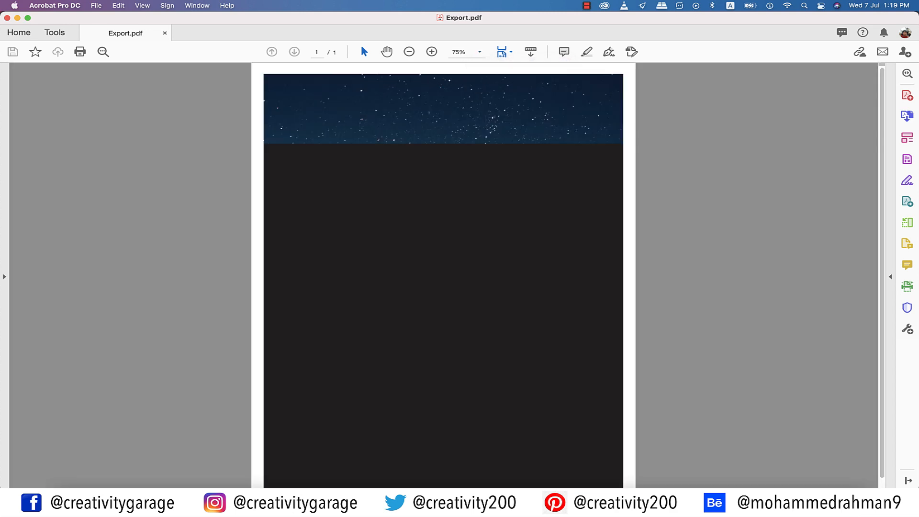
pyautogui.scroll(-3)
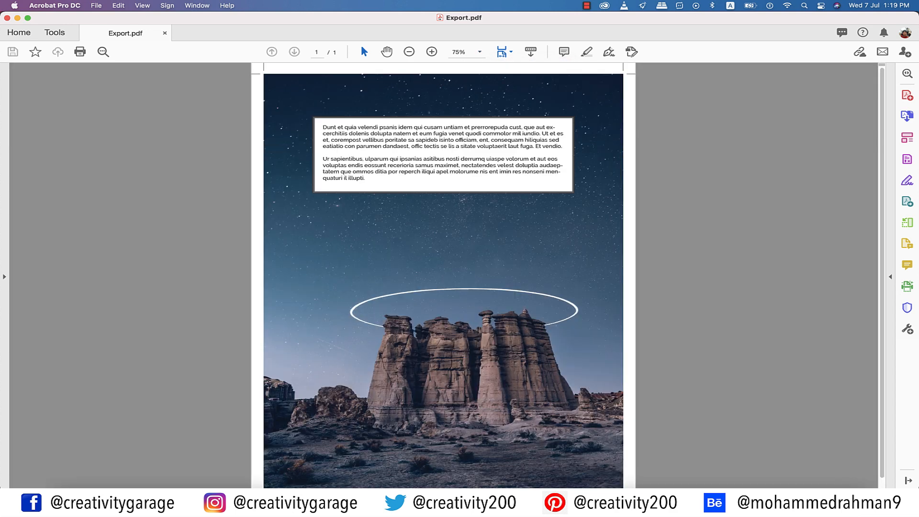